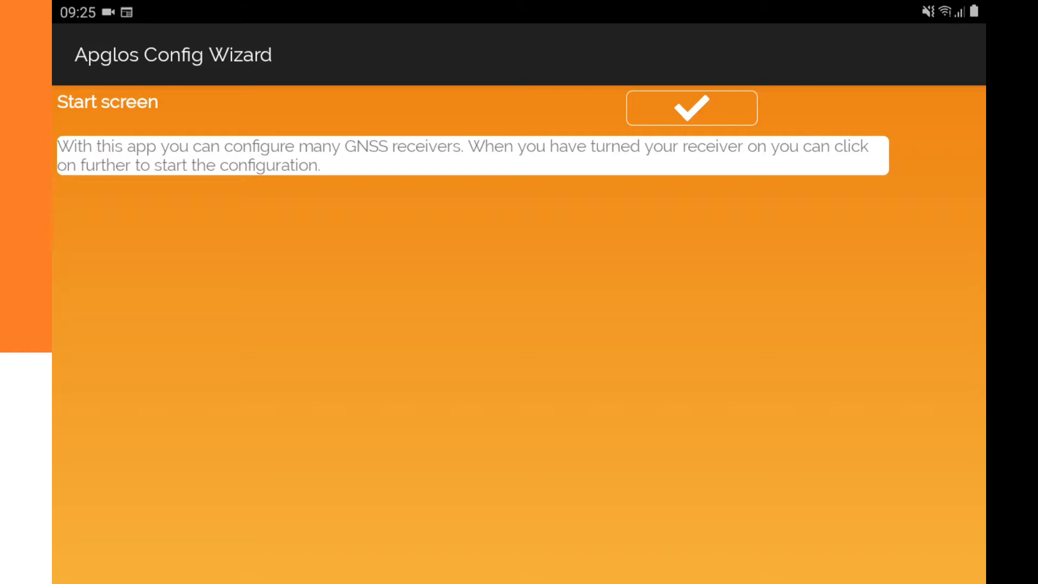
Choose Spectra as the brand with SP80 as the model and continue to the wifi password.
left_click(691, 108)
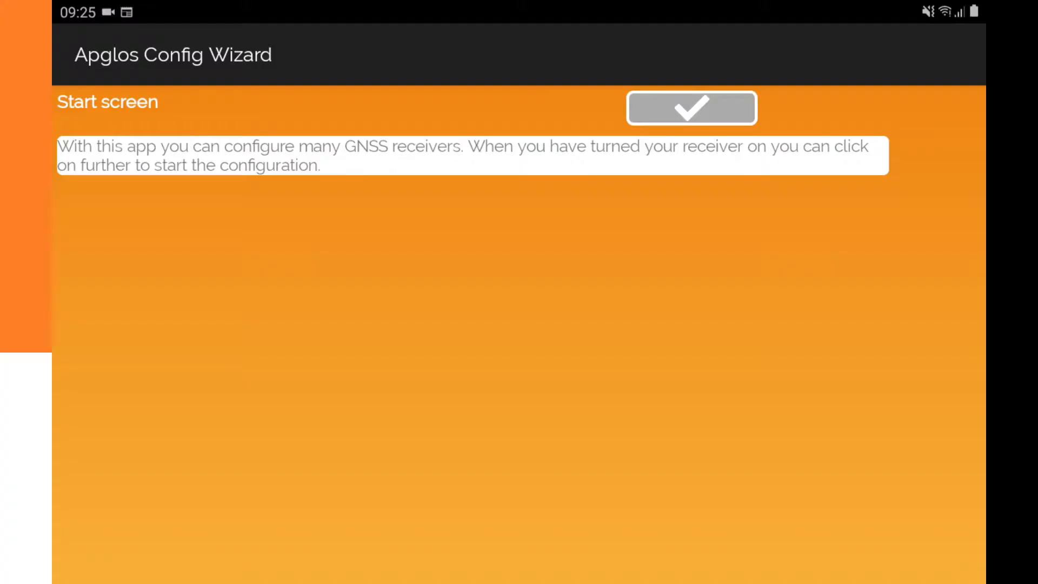
left_click(691, 108)
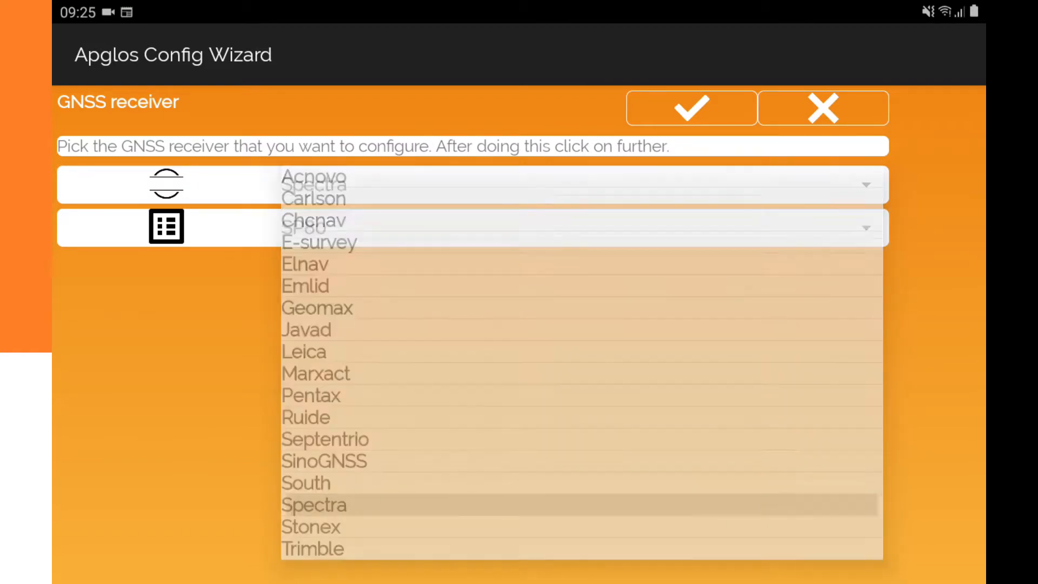
left_click(314, 504)
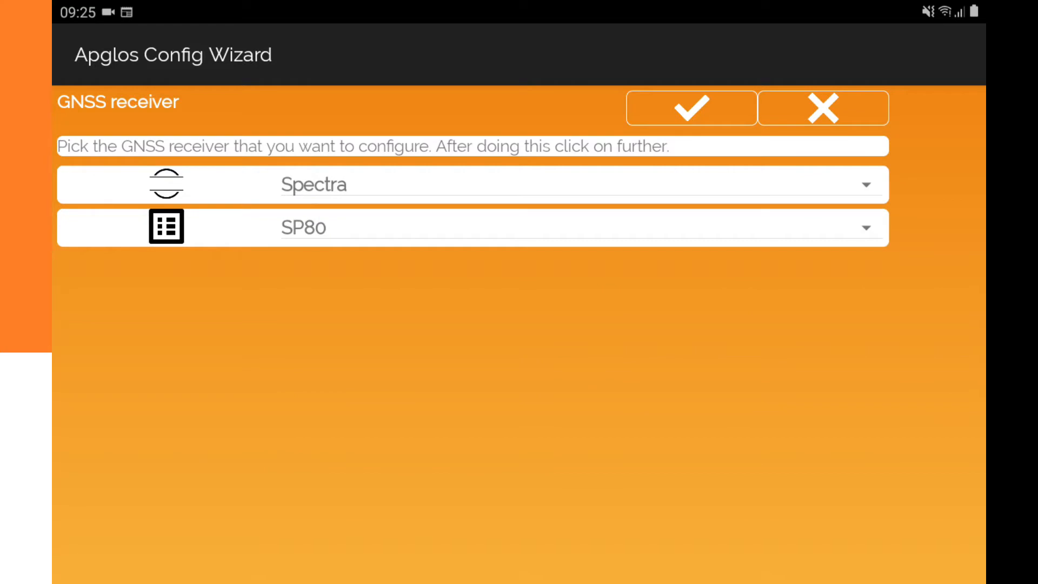
left_click(691, 108)
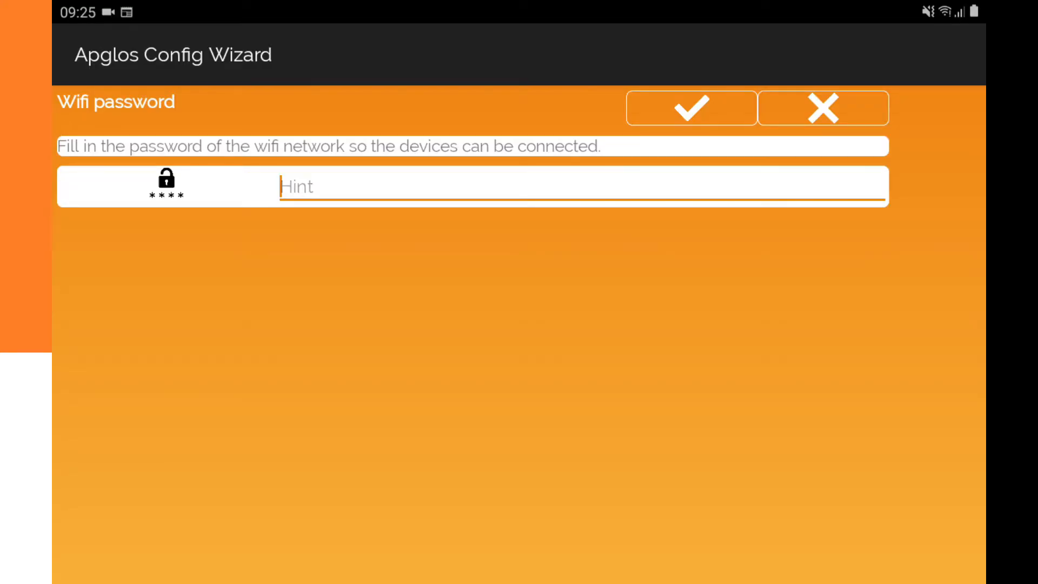
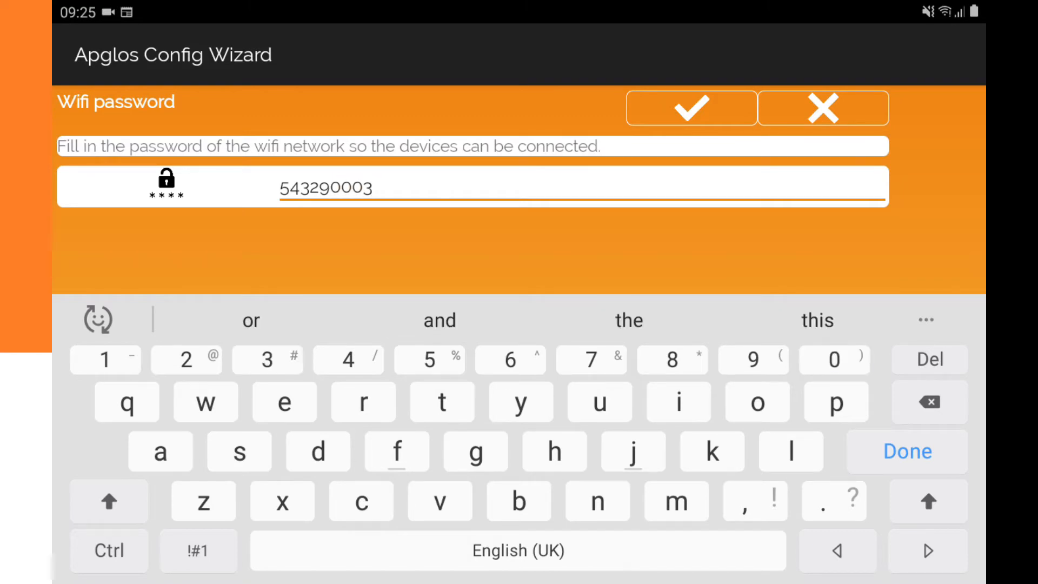
left_click(753, 359)
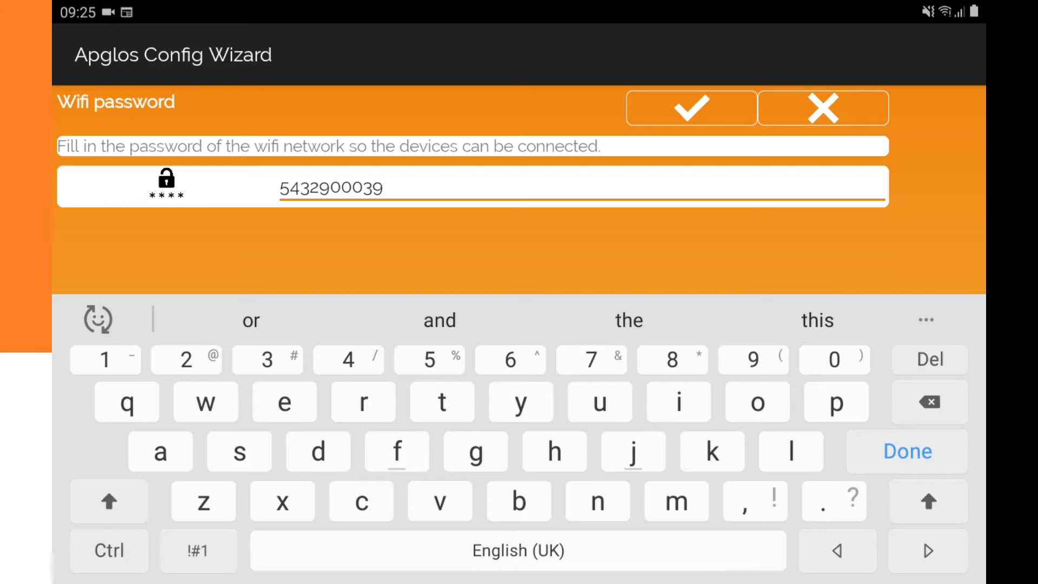
left_click(691, 108)
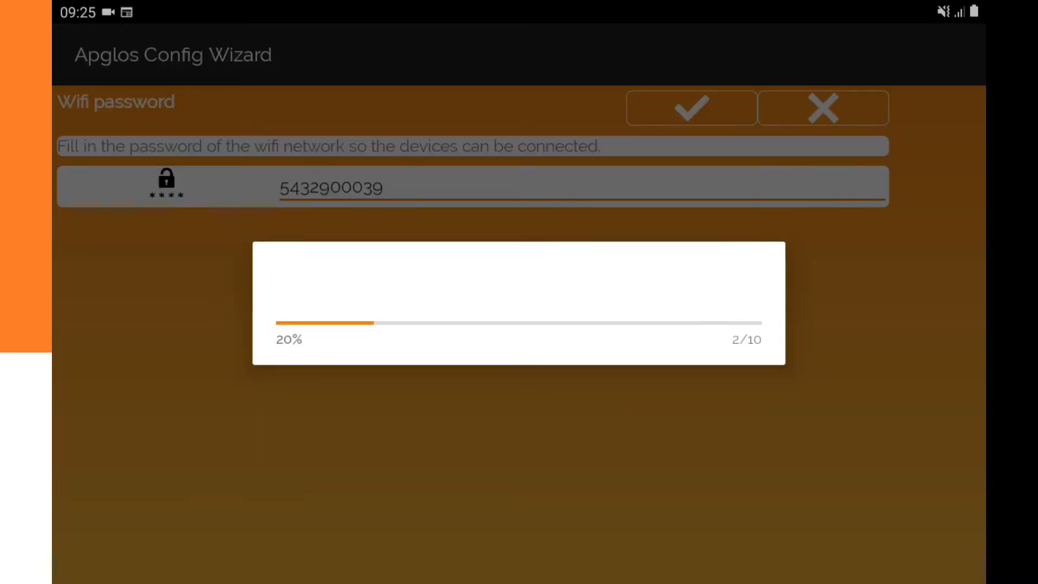
left_click(690, 108)
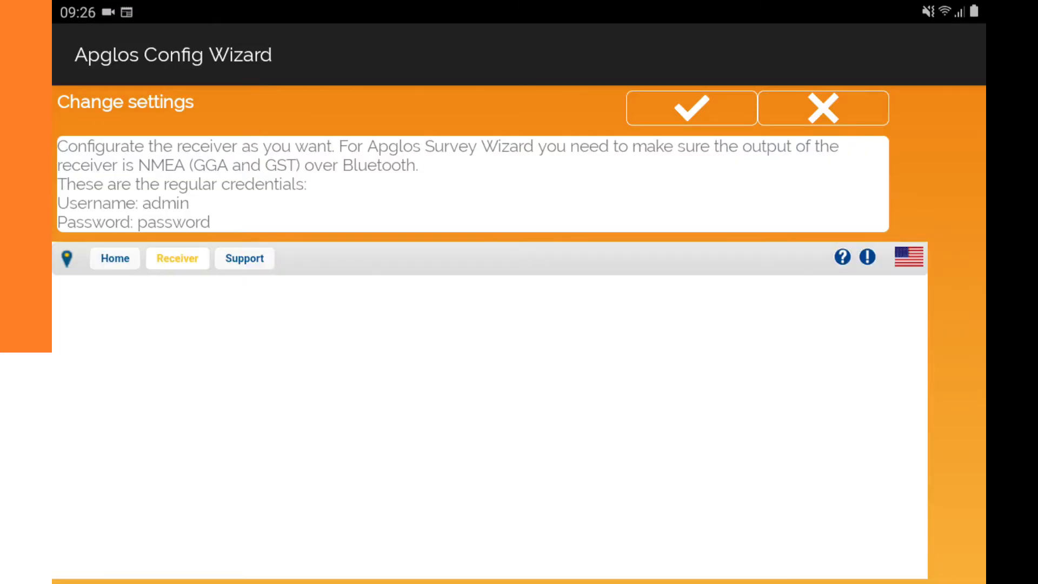
Navigate from the receiver identity overview into the Input/Output settings summary.
left_click(113, 258)
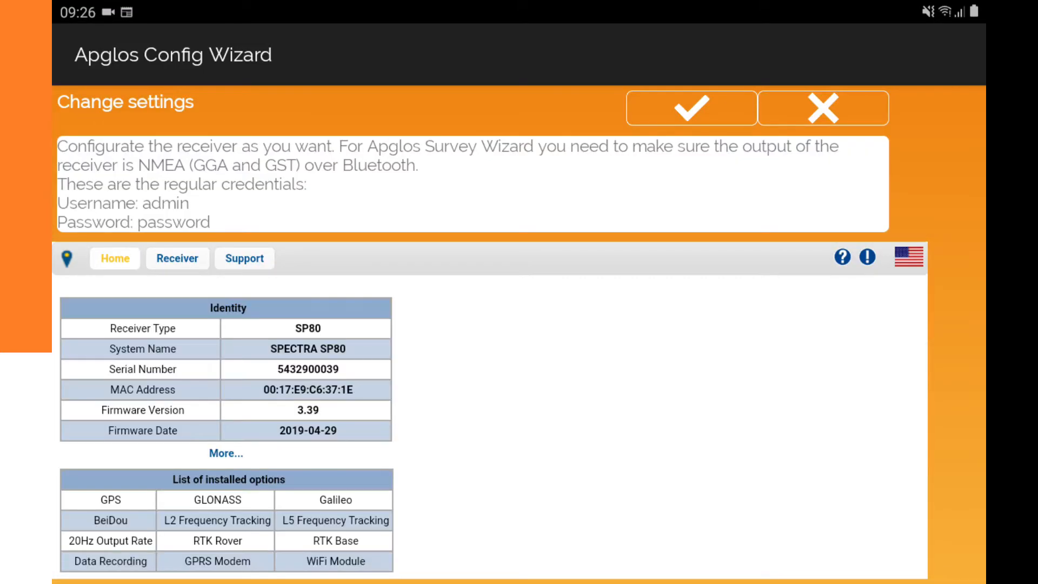
left_click(176, 258)
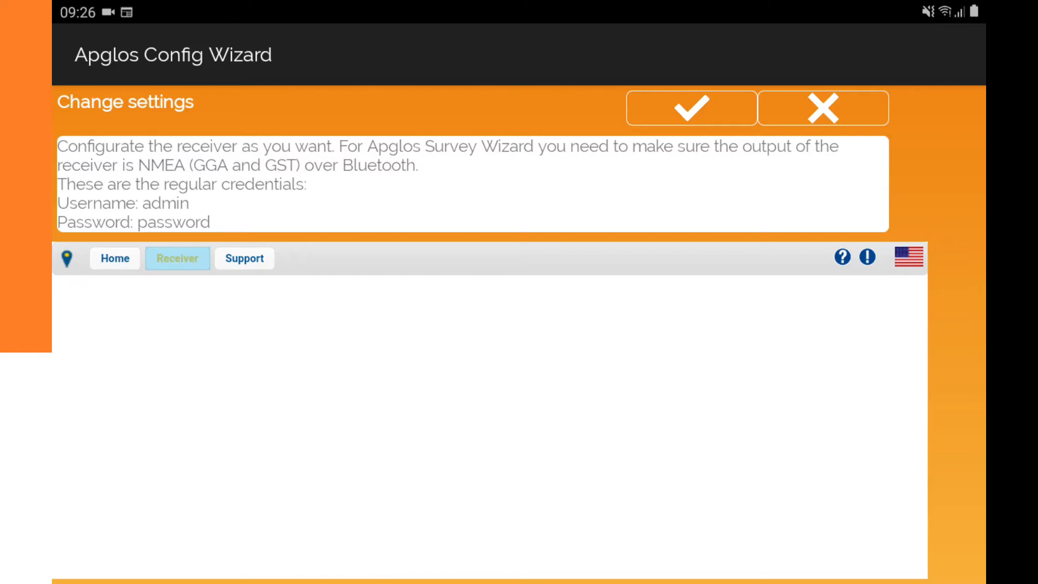
left_click(176, 258)
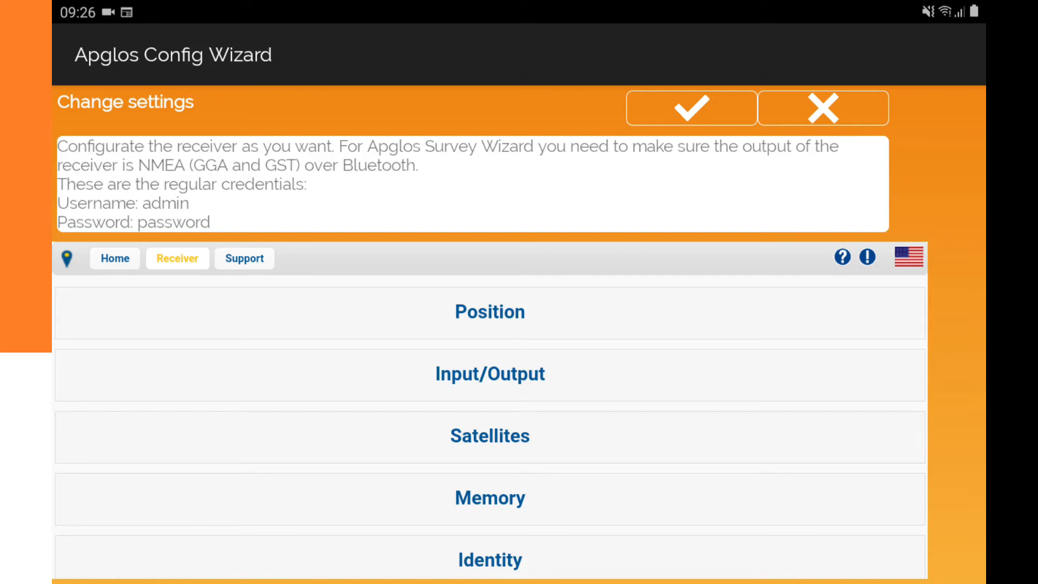
left_click(488, 373)
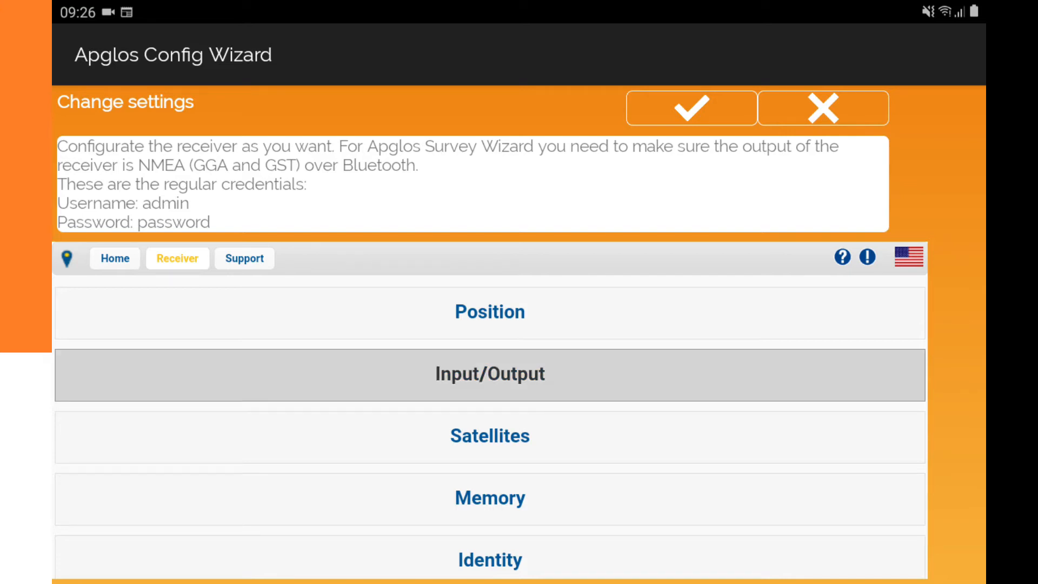
left_click(489, 374)
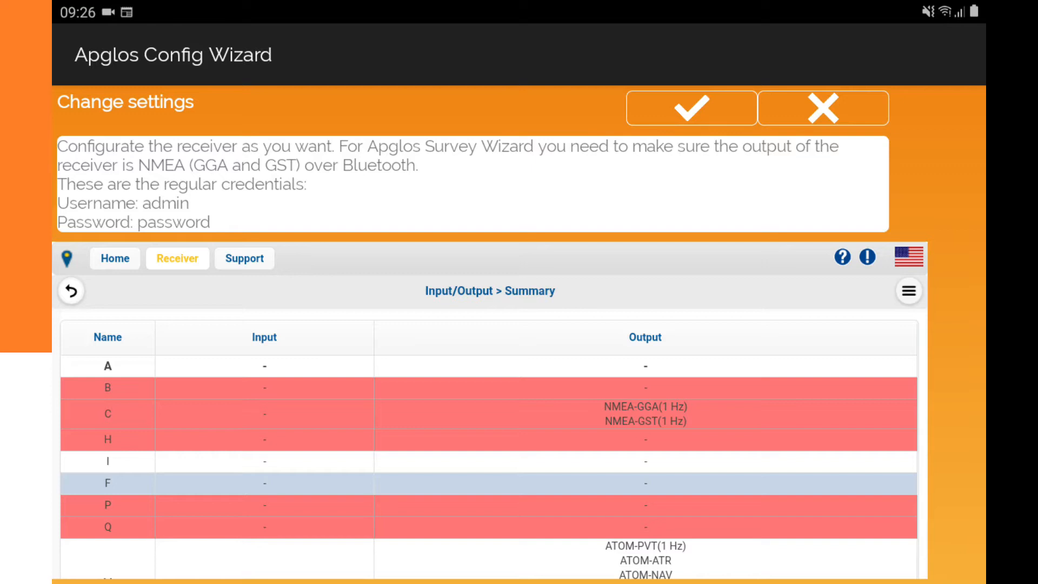
Go to Input Setup and Output Messages and show the list of receiver ports.
left_click(908, 290)
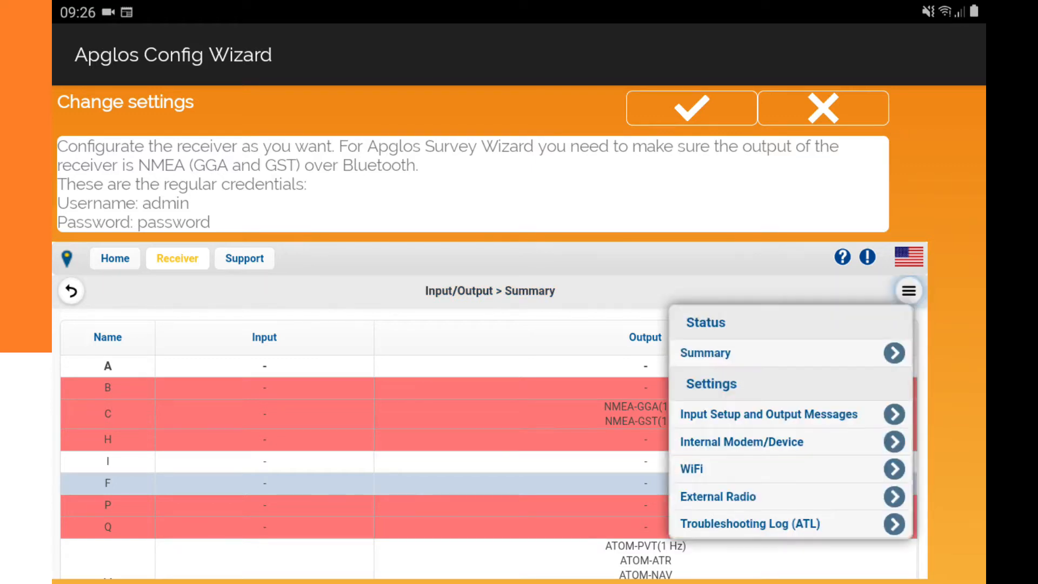
left_click(767, 414)
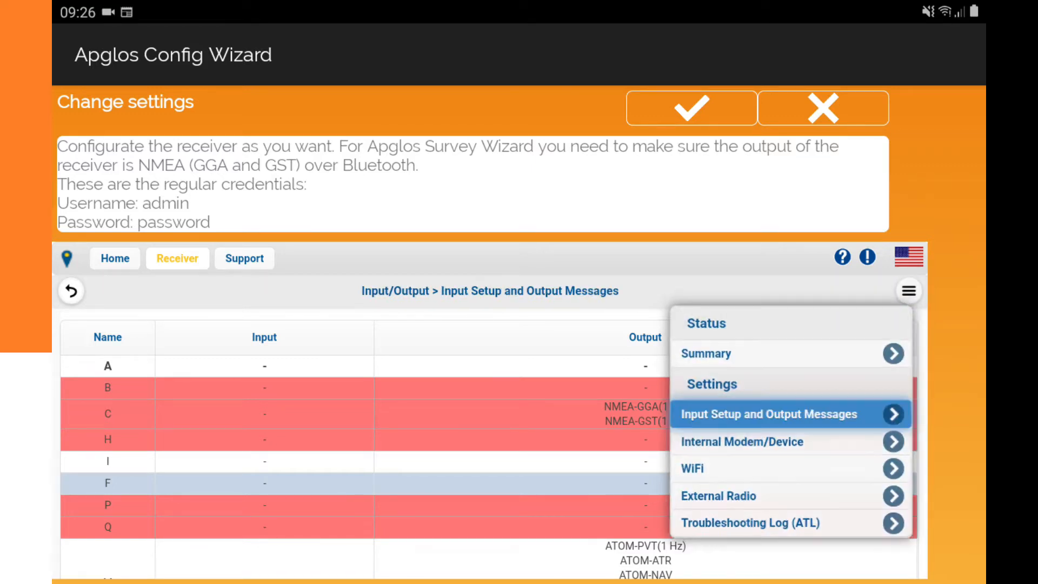
left_click(769, 414)
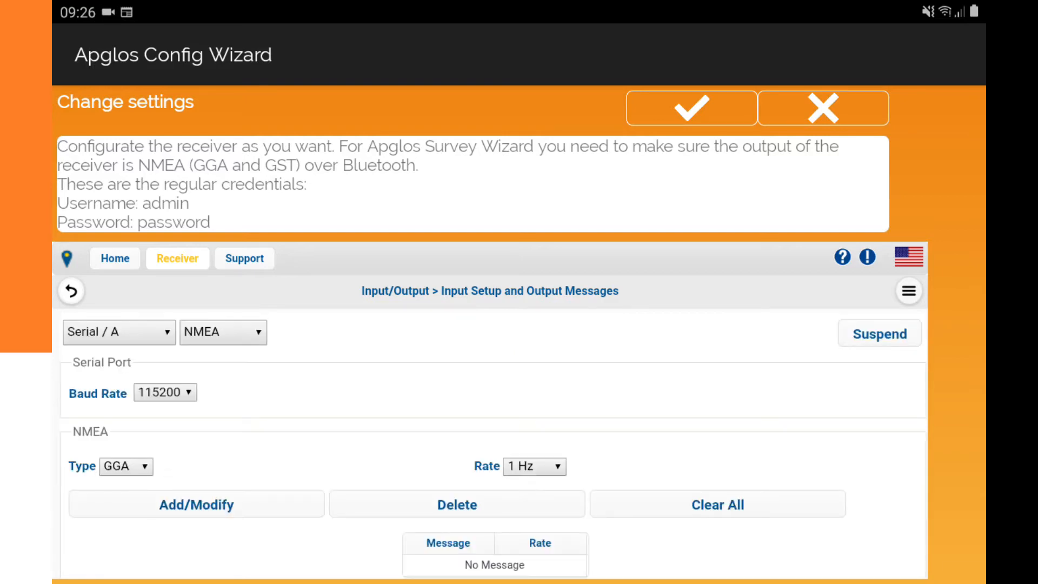
left_click(118, 332)
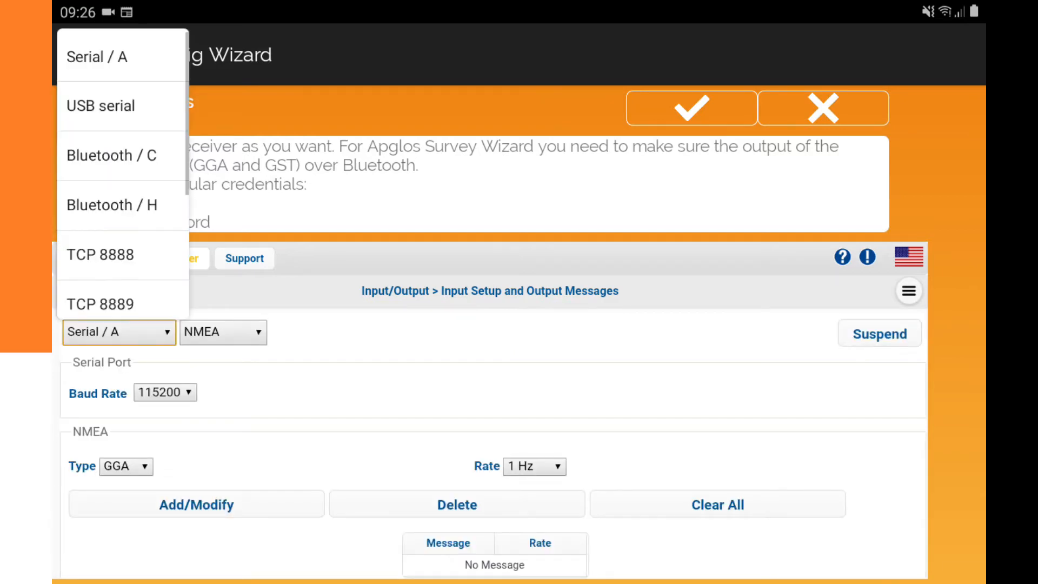
On Bluetooth / C, remove GGA and re-add GGA at 1 Hz alongside GST.
left_click(110, 155)
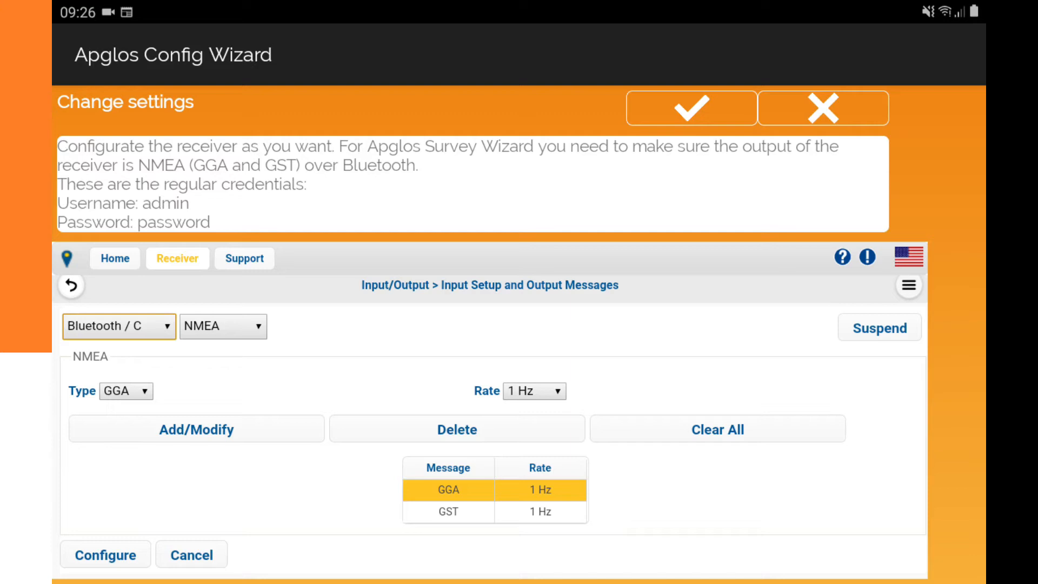
left_click(456, 428)
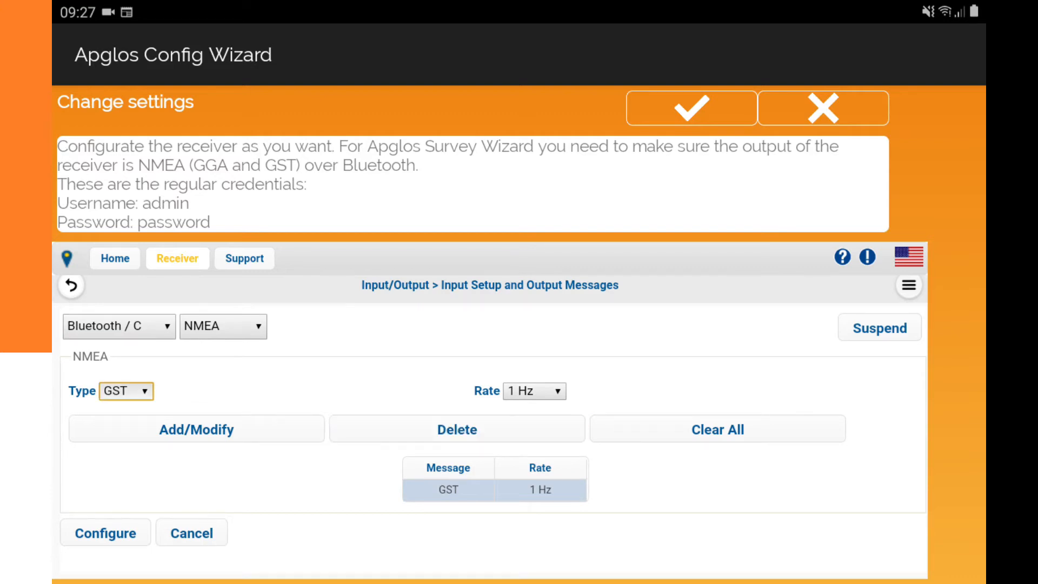
left_click(125, 391)
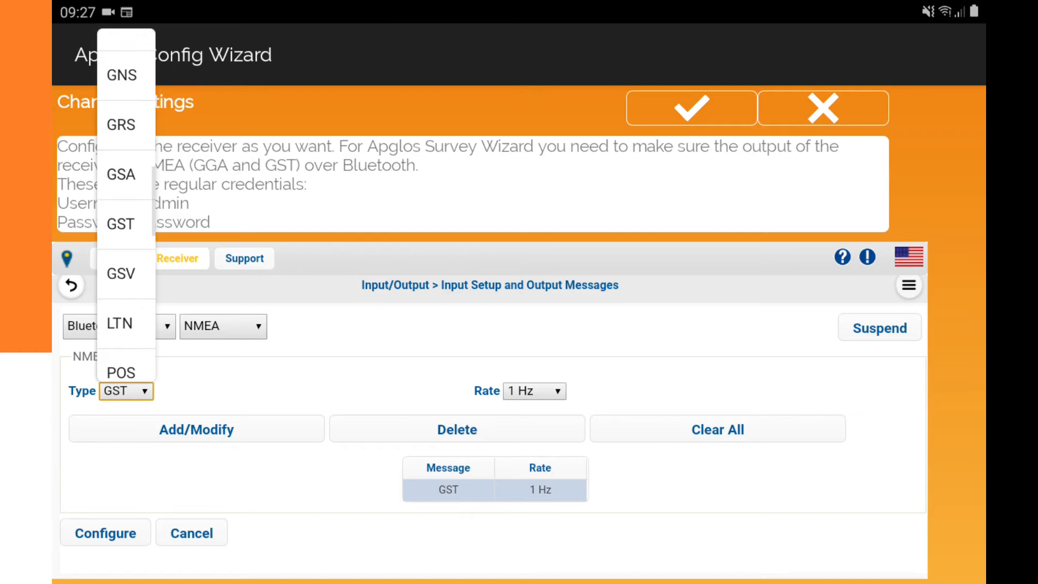
scroll("up", 3)
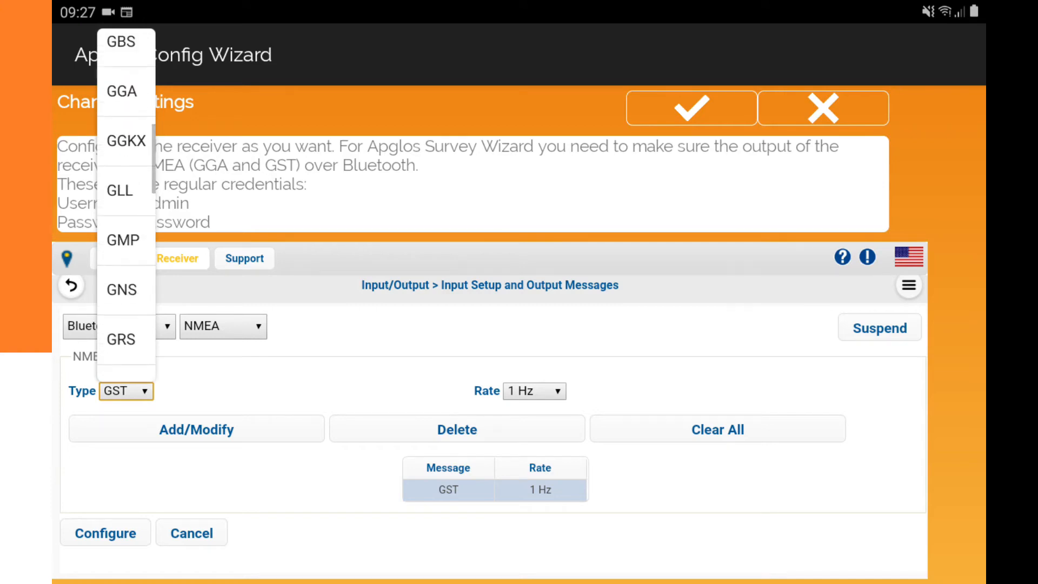
left_click(122, 90)
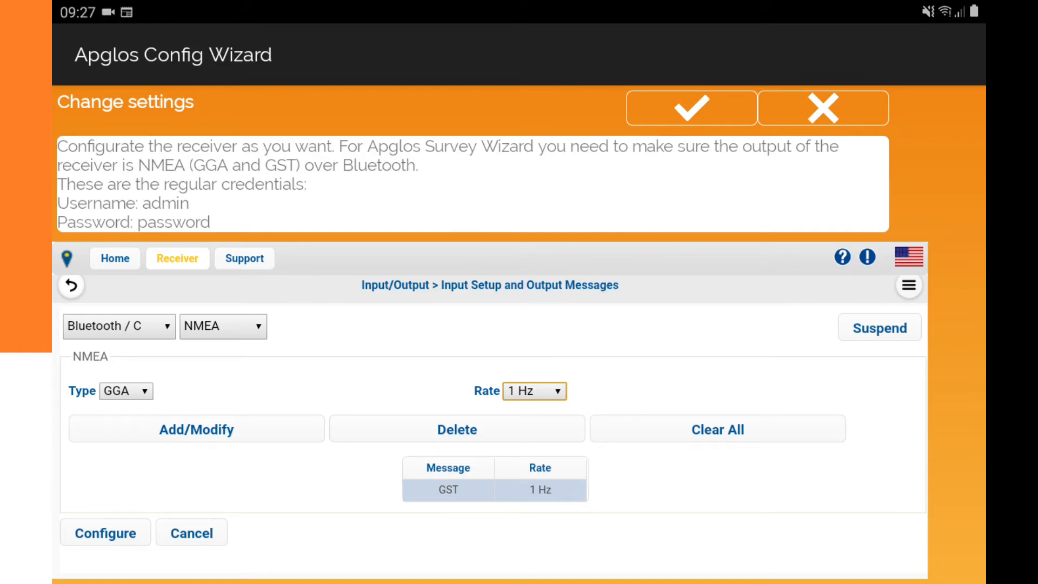
left_click(195, 429)
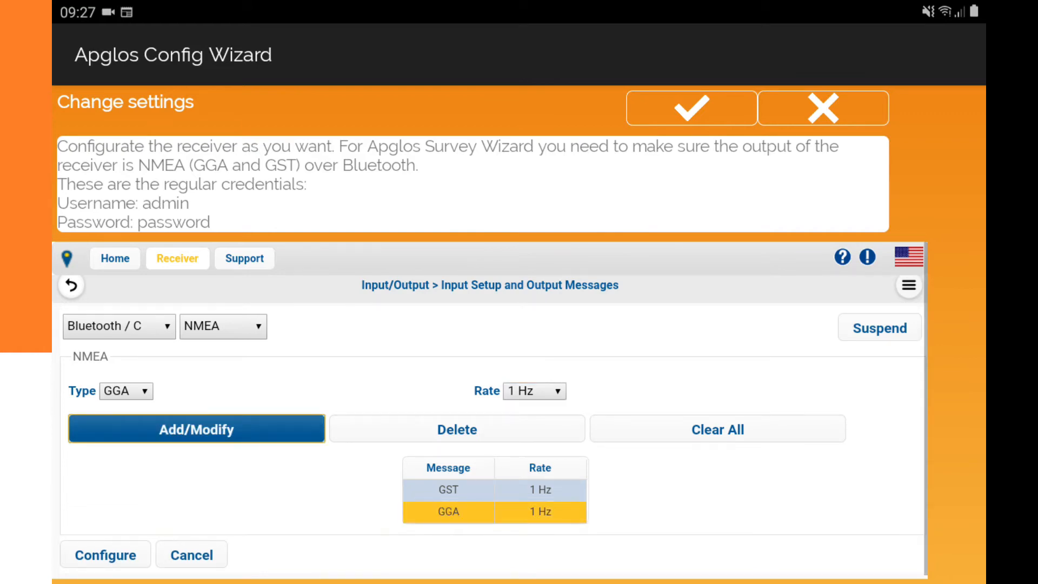
left_click(104, 554)
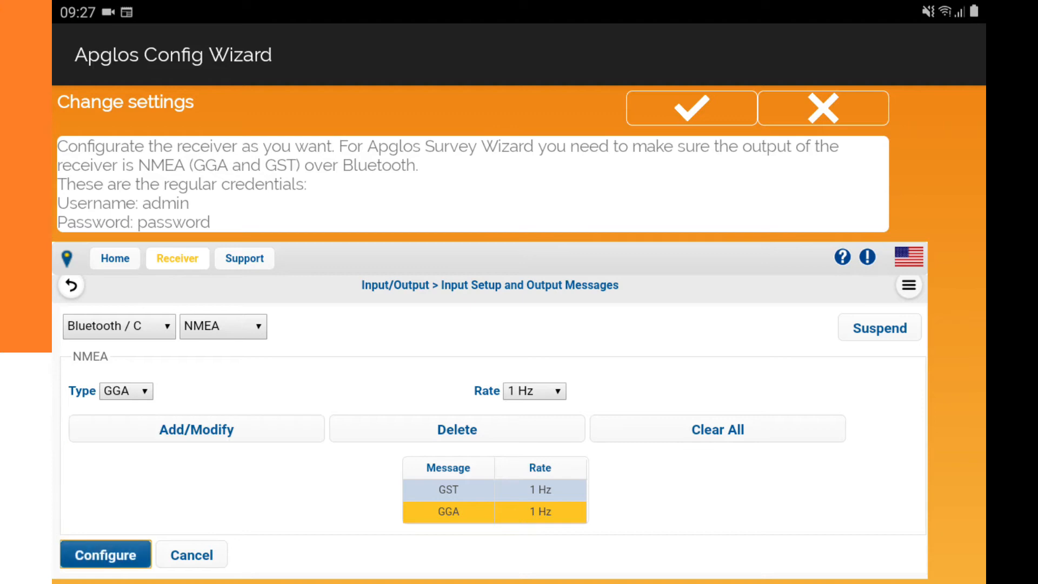
Configure the receiver with the message setup, go back after success, and accept the settings.
left_click(105, 553)
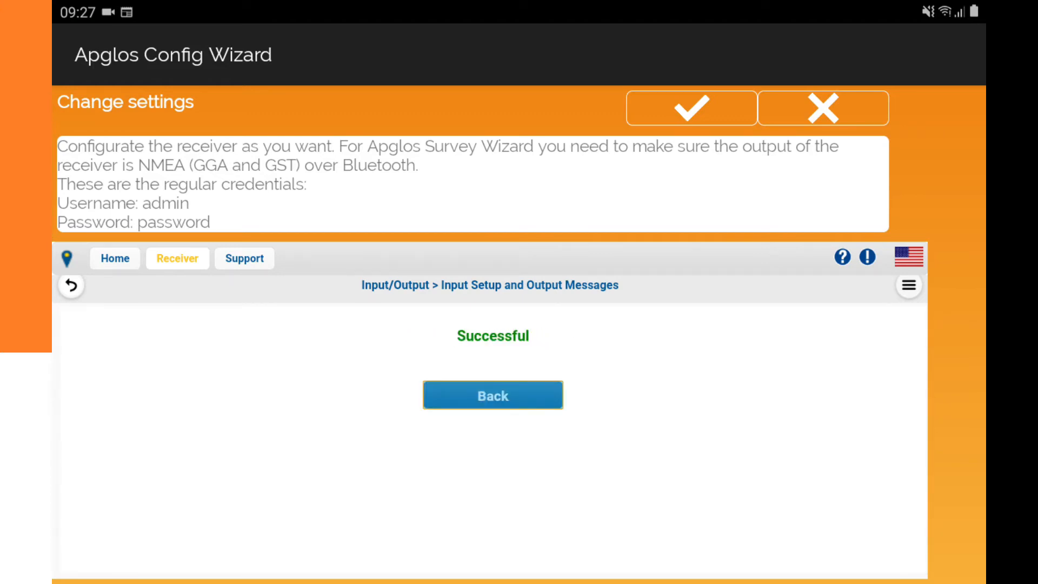
left_click(493, 395)
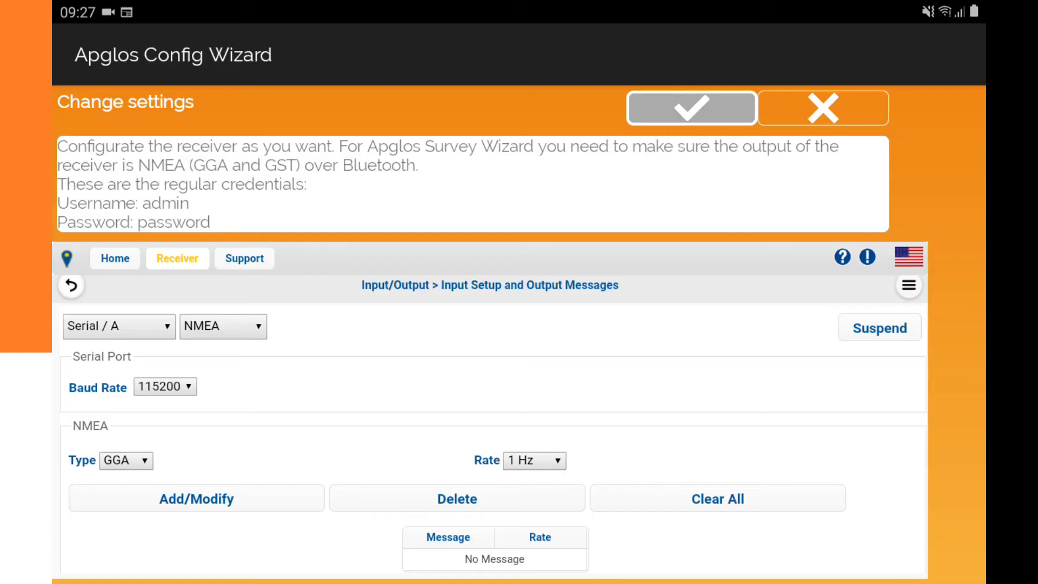
left_click(691, 108)
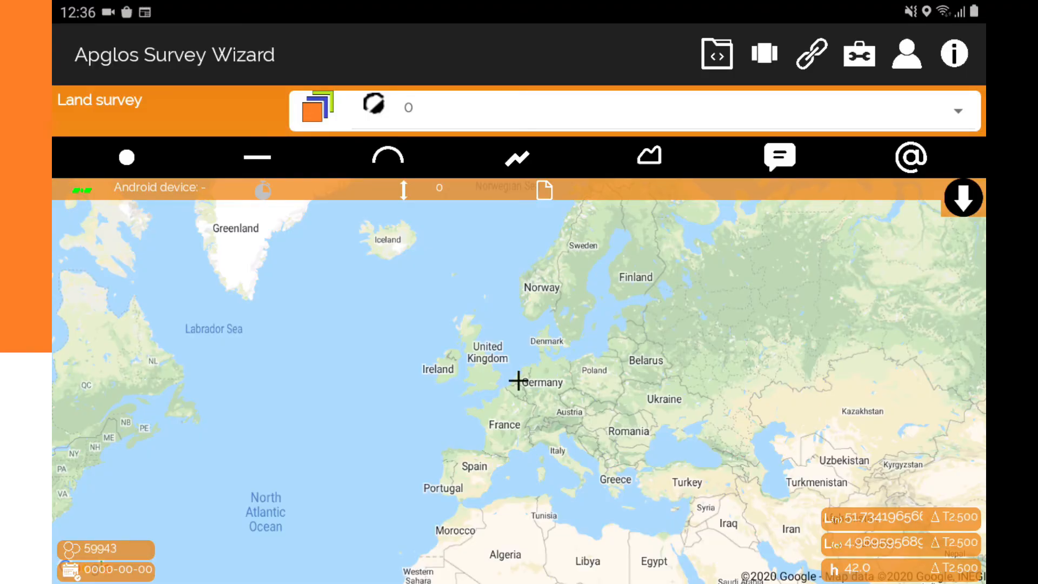
Allow Bluetooth visibility, pair with SP_320039 and select it as the receiver.
left_click(810, 54)
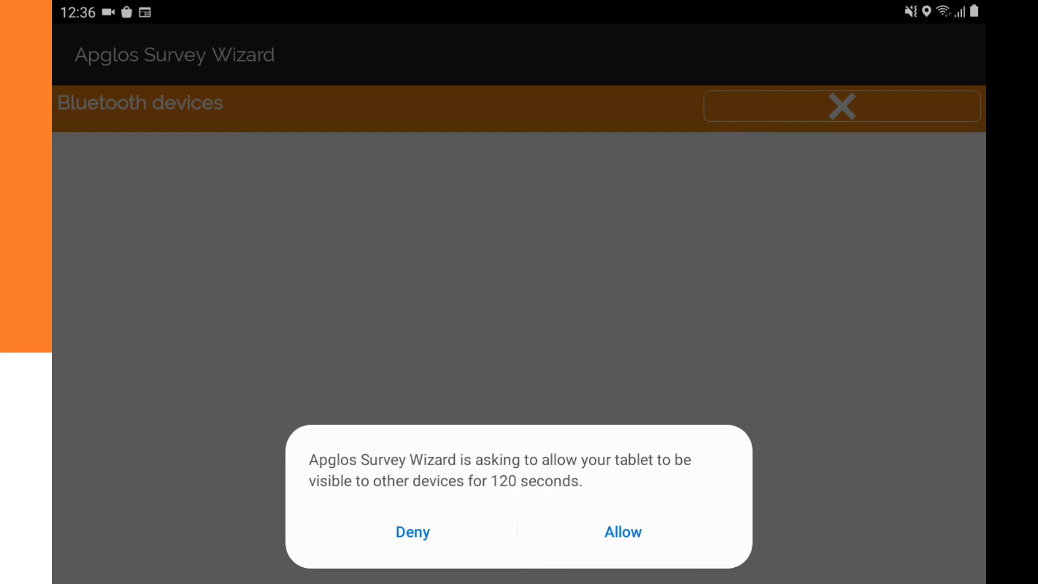
left_click(621, 532)
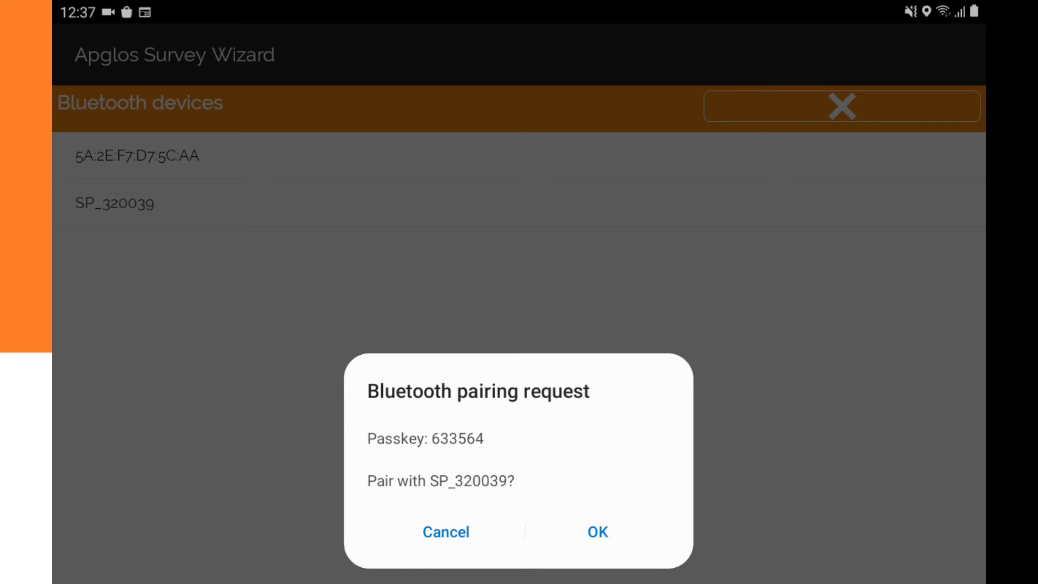
left_click(596, 532)
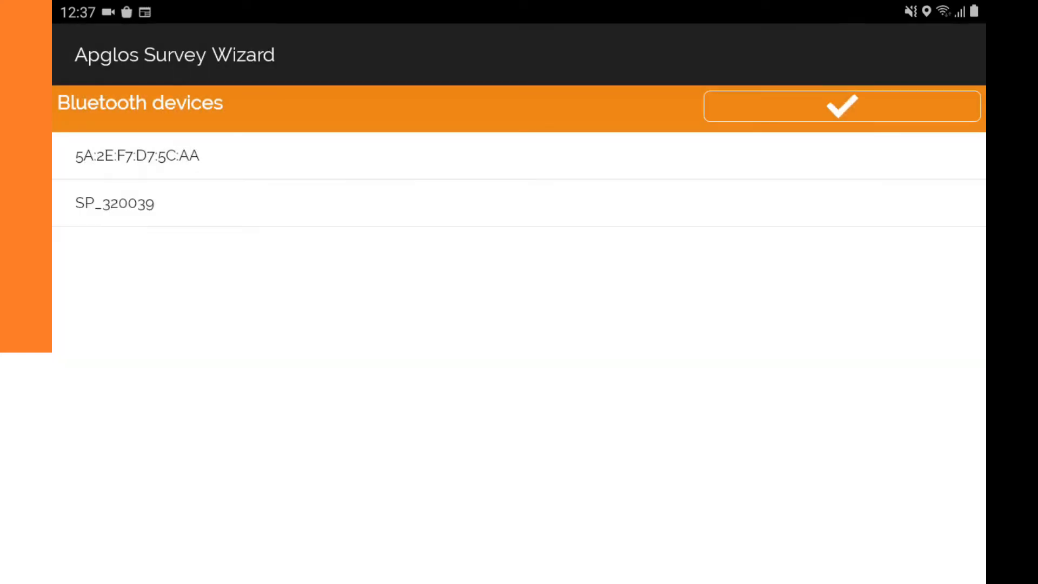
left_click(841, 105)
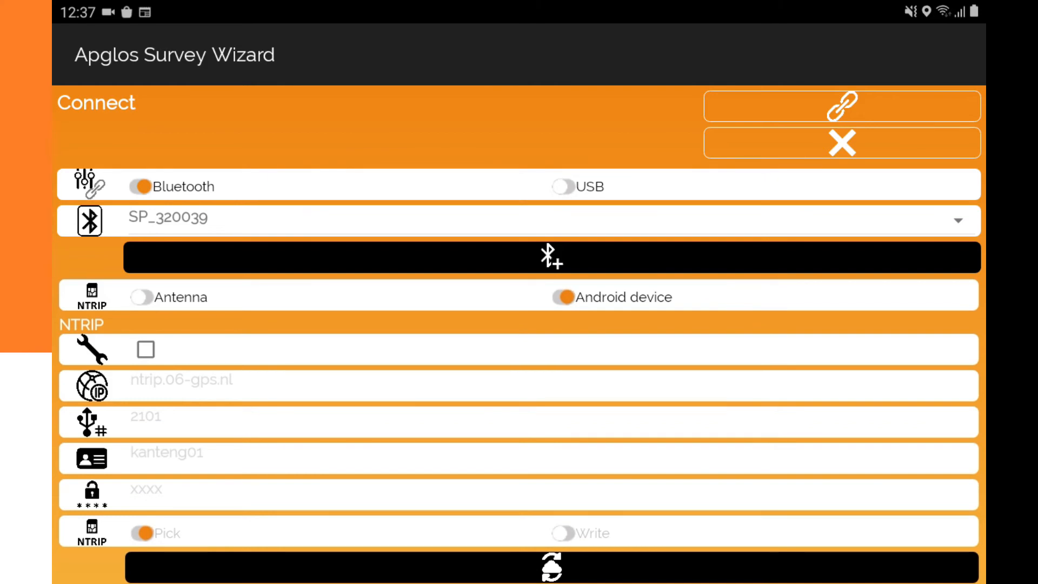
Connect to SP_320039 over Bluetooth and return to the land survey map.
left_click(841, 106)
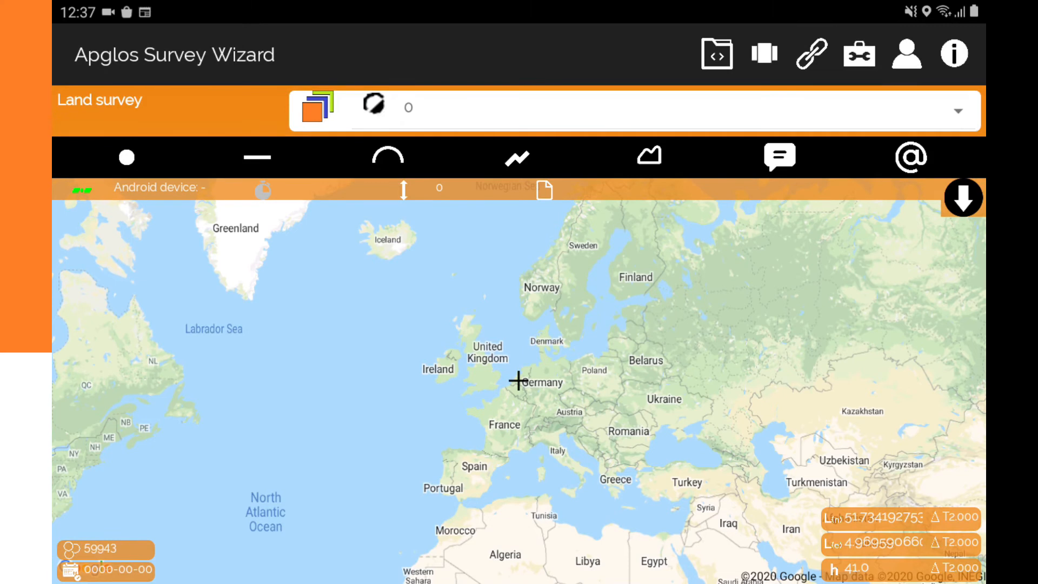